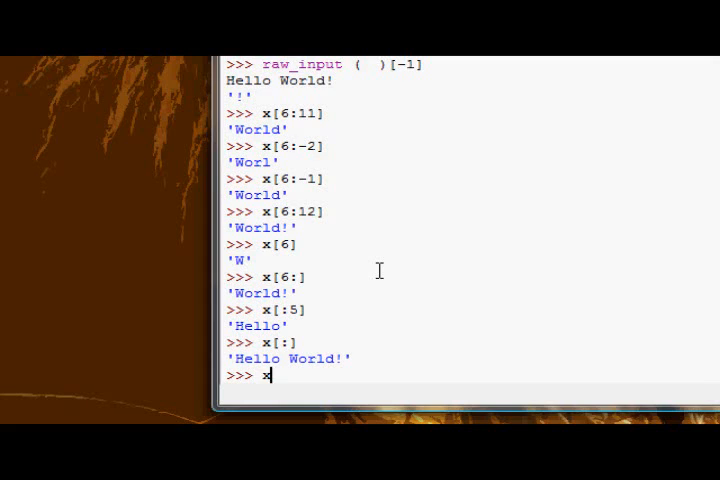
Evaluate x[0:12:2] on 'Hello World!' so the shell returns 'HloWrd'.
scroll("down", 3)
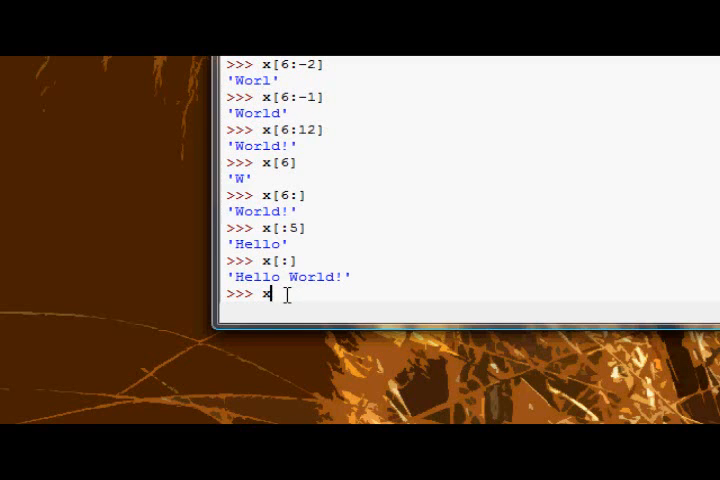
type("[")
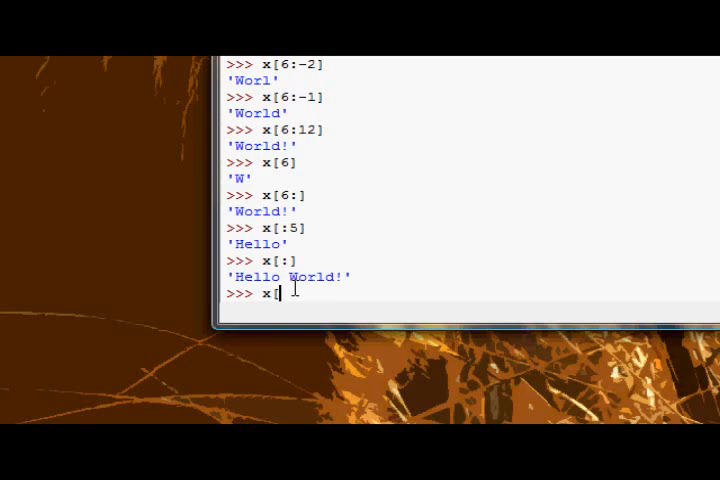
type("0")
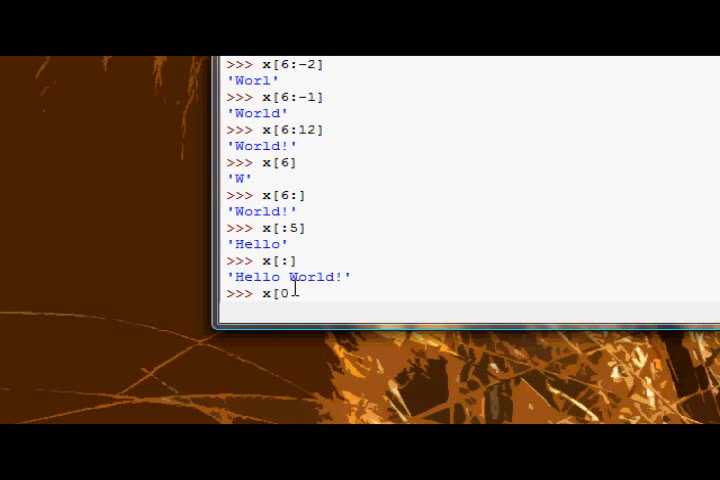
type(":12")
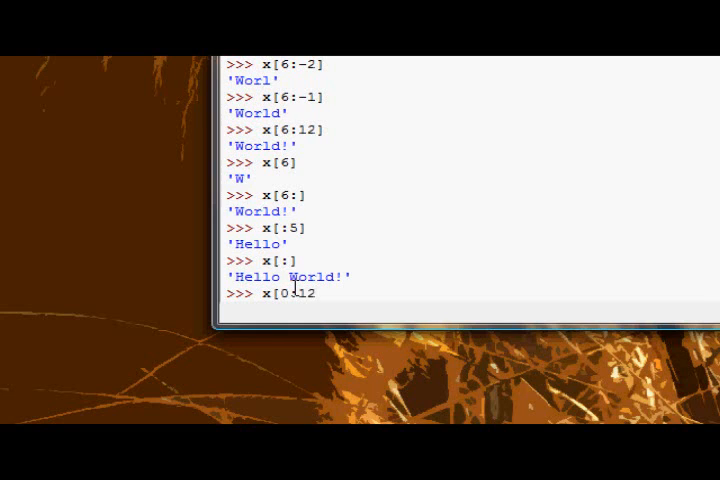
type(":")
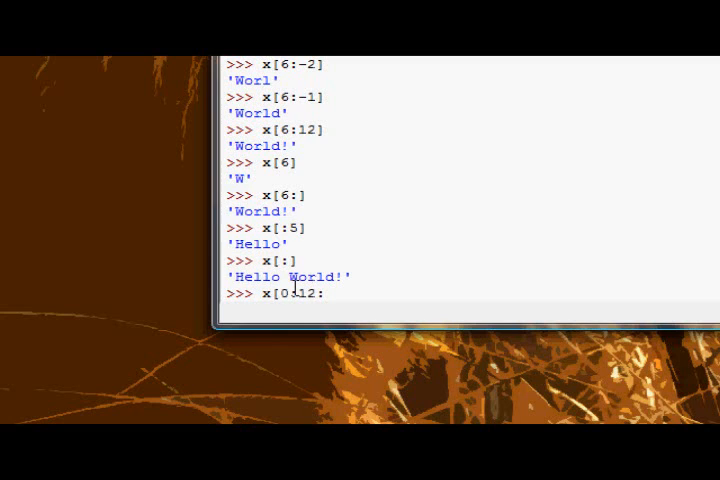
type("2")
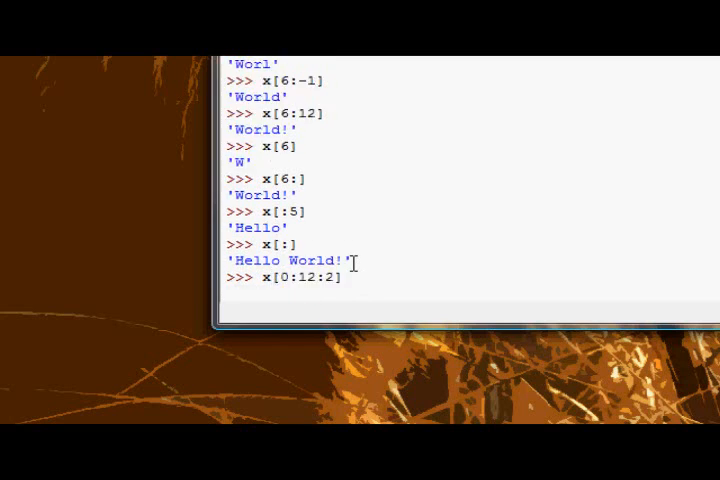
key("Return")
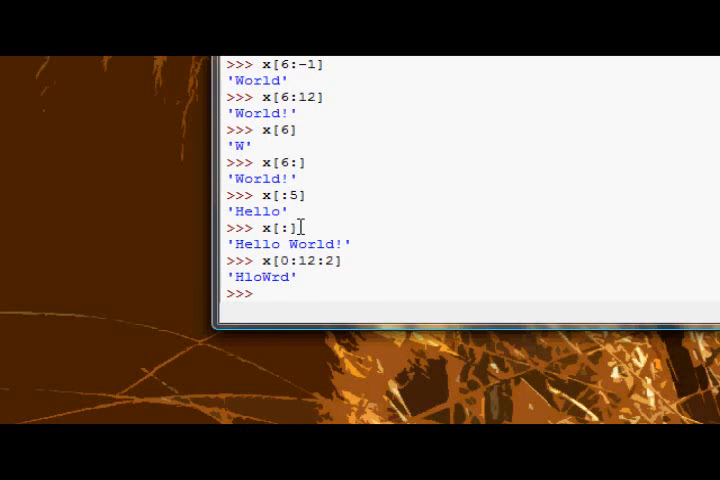
Evaluate the shorthand slice x[::2], again returning 'HloWrd'.
type("x")
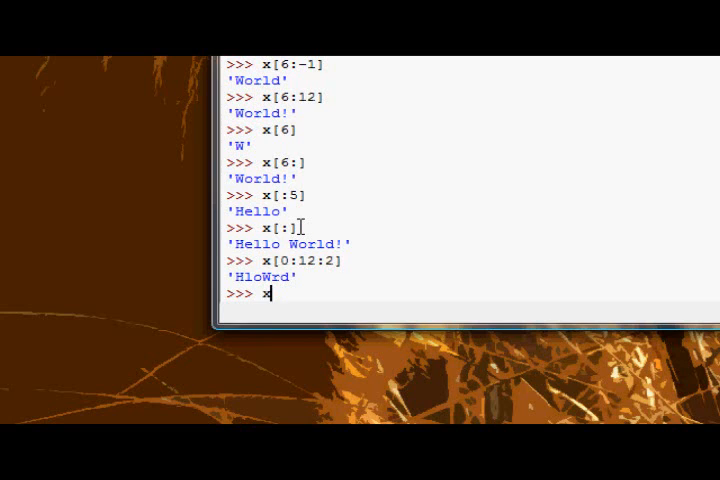
type("[:")
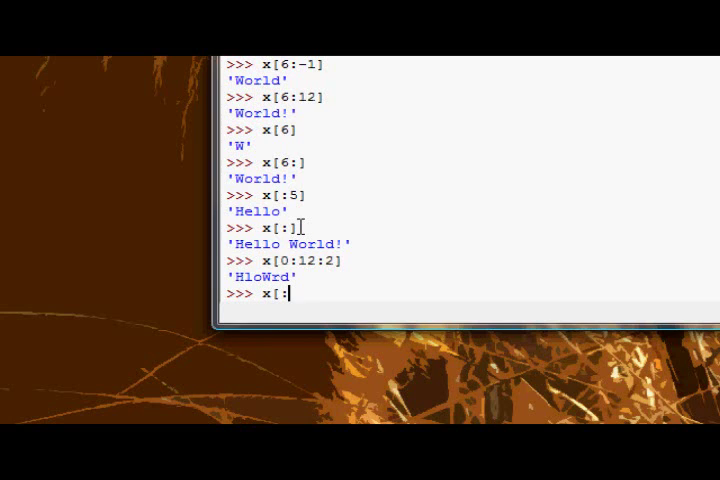
type("::2")
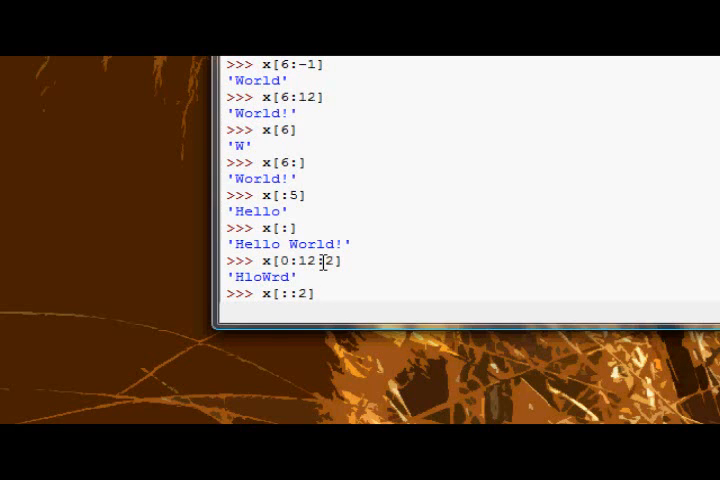
double_click(284, 260)
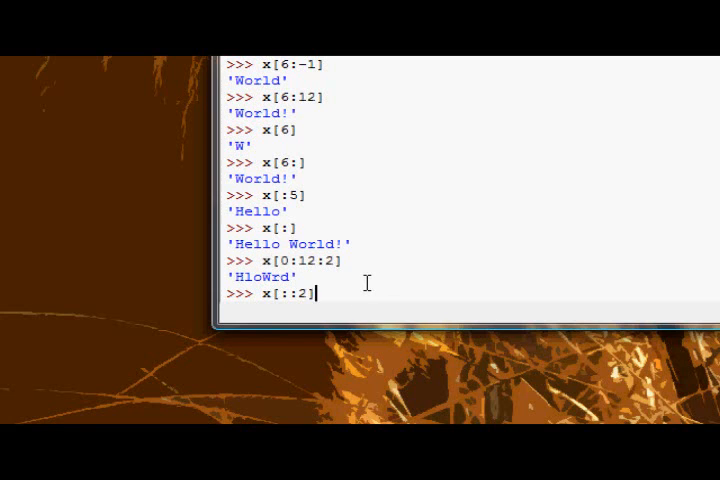
key("Return")
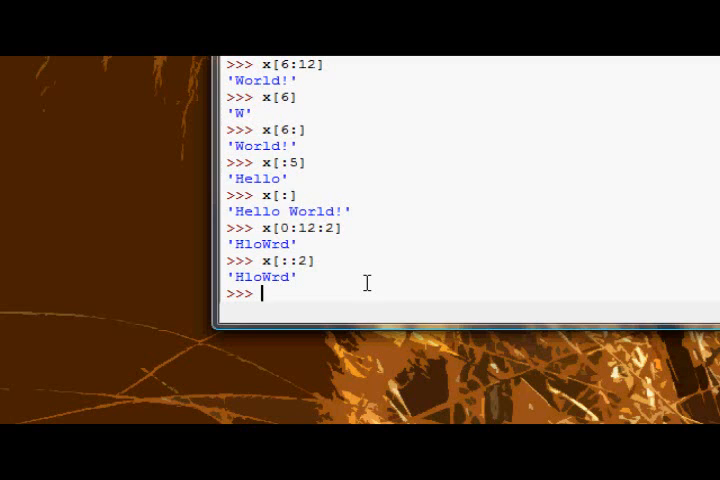
Enter the string literal 'Hello World!' at the prompt without evaluating it yet.
type("'Hello")
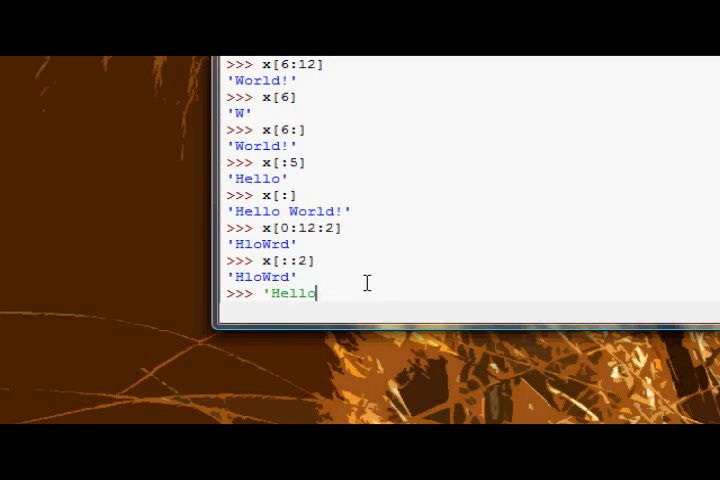
type("World!'")
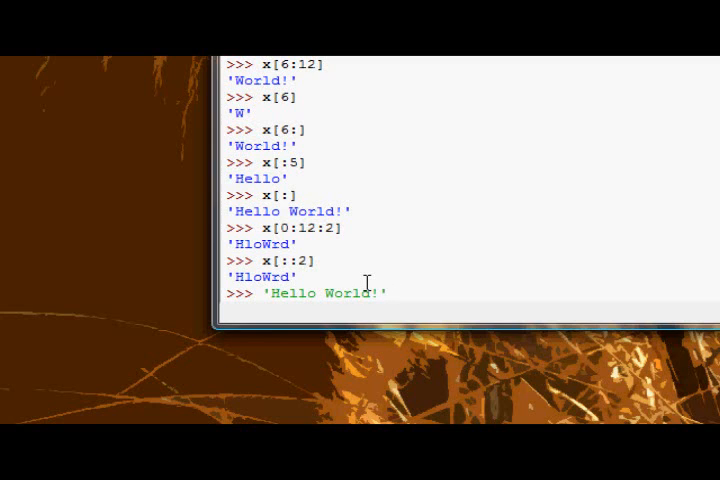